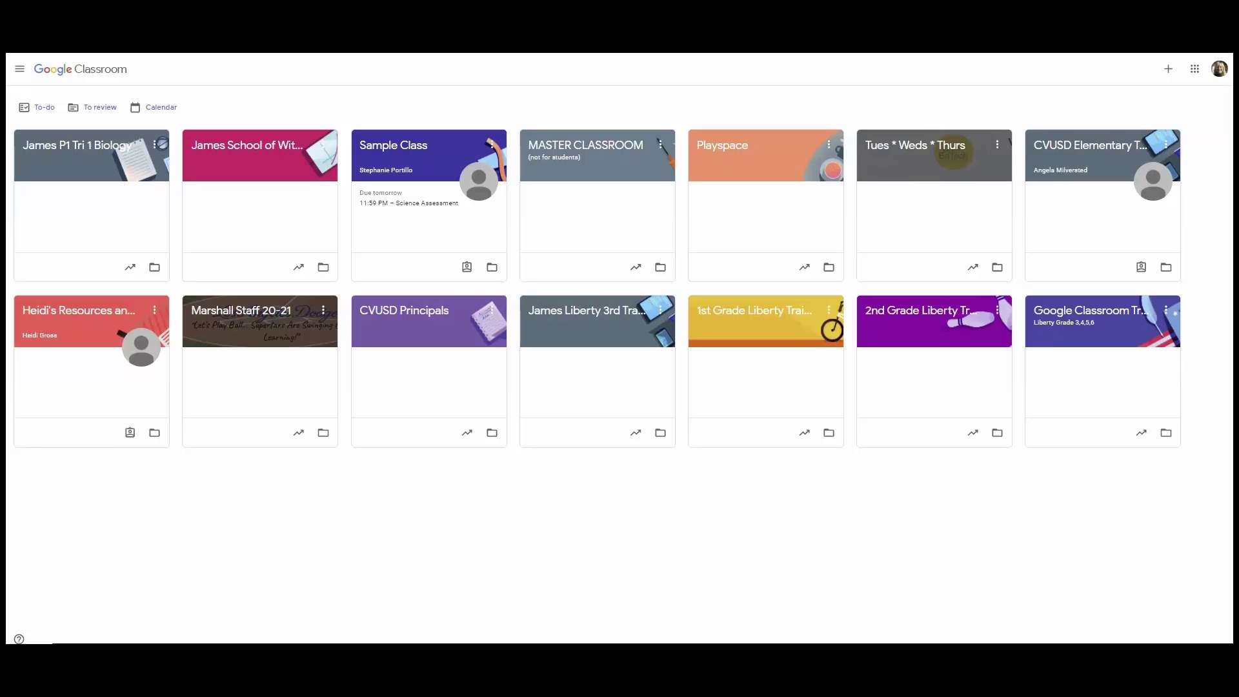
pyautogui.moveTo(35, 217)
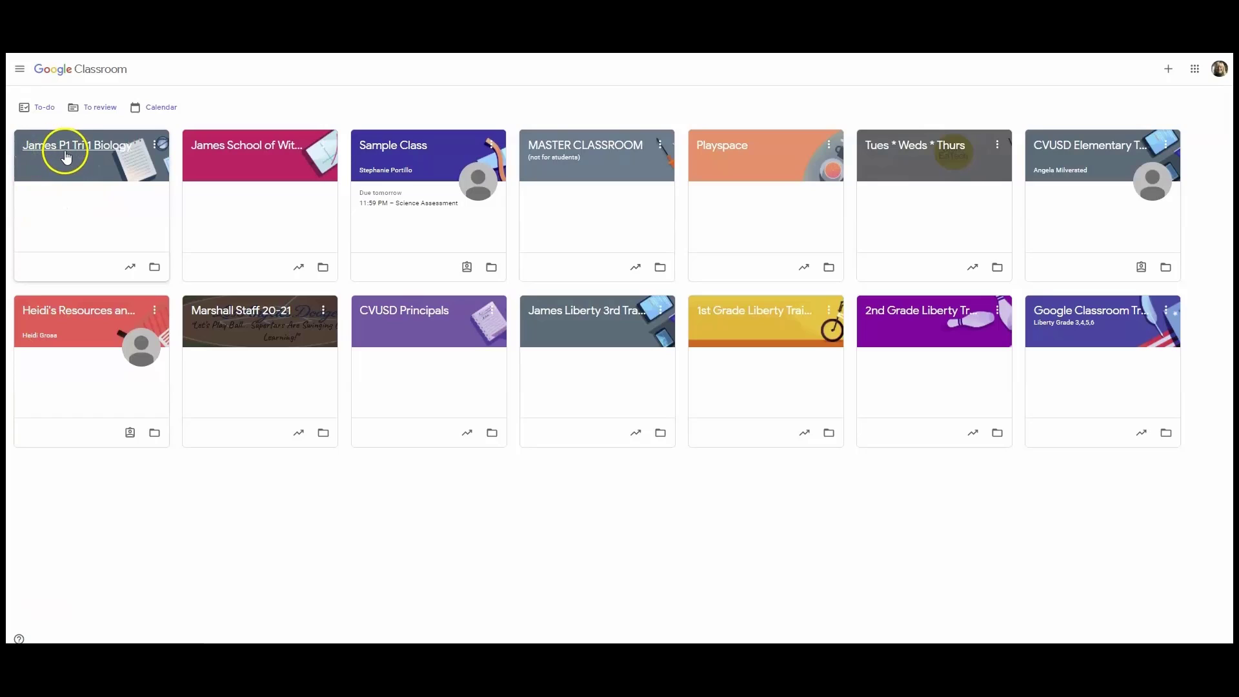
pyautogui.moveTo(110, 154)
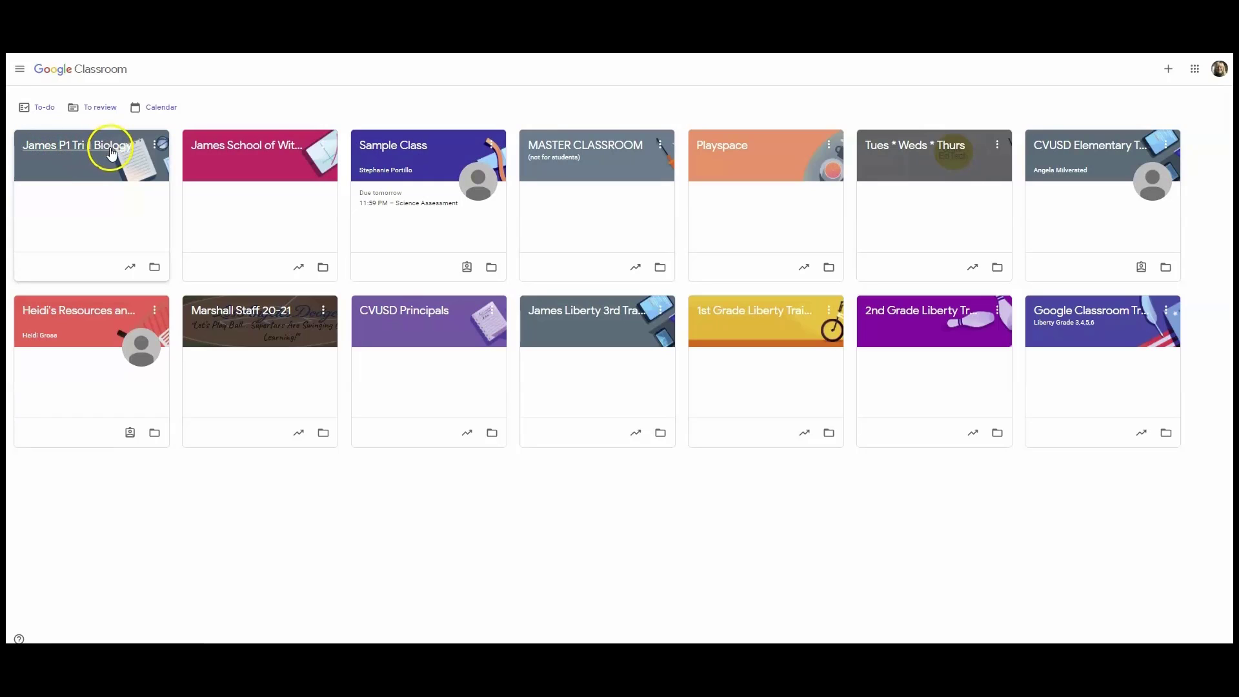
pyautogui.moveTo(59, 229)
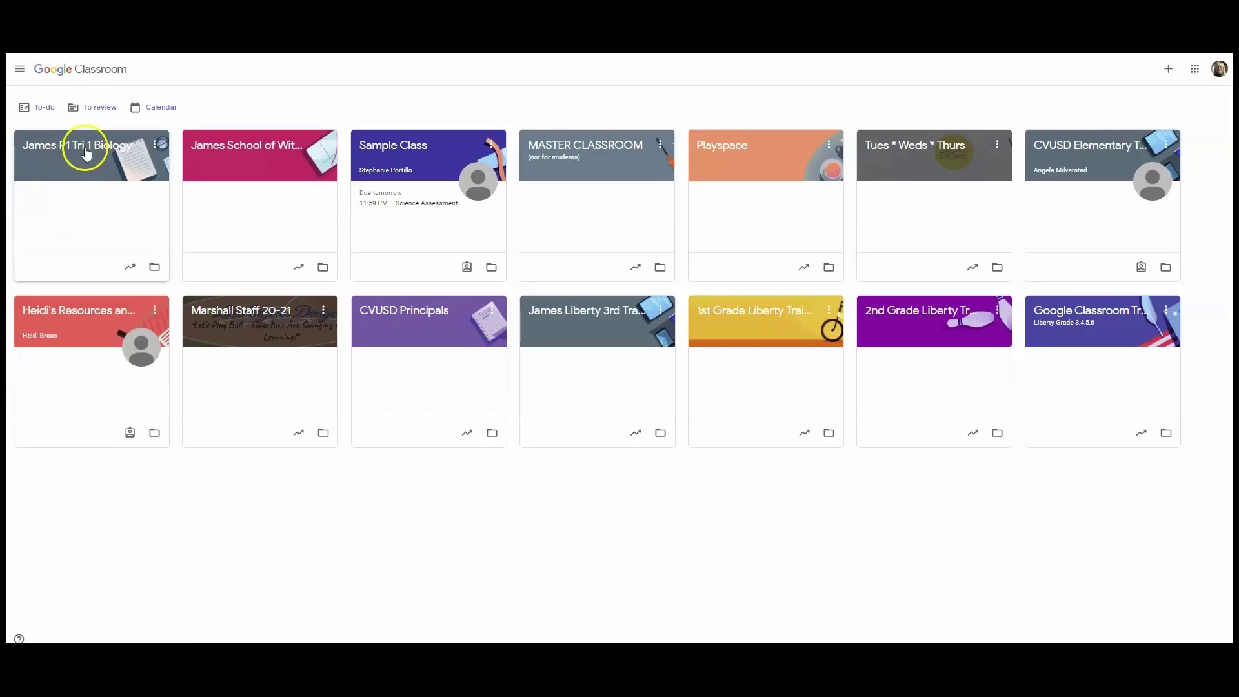
pyautogui.moveTo(93, 196)
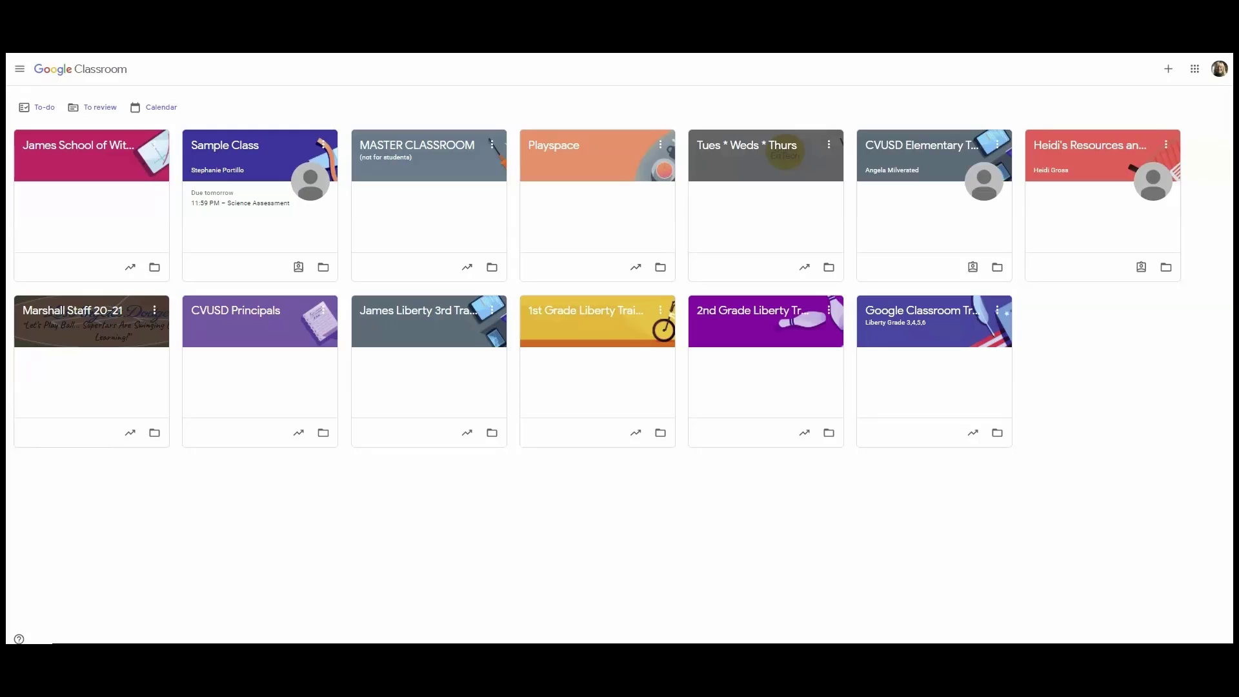
pyautogui.moveTo(257, 293)
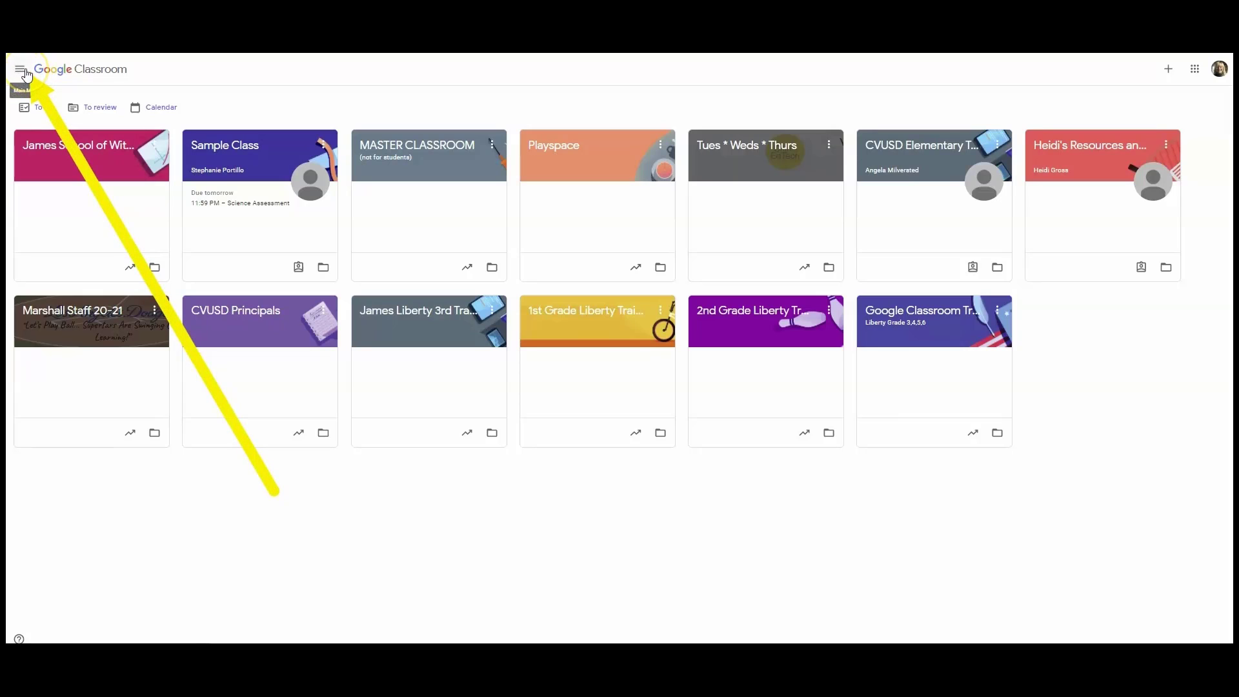
# - Expand the main menu to list teaching, enrolled and archived classes
pyautogui.click(24, 69)
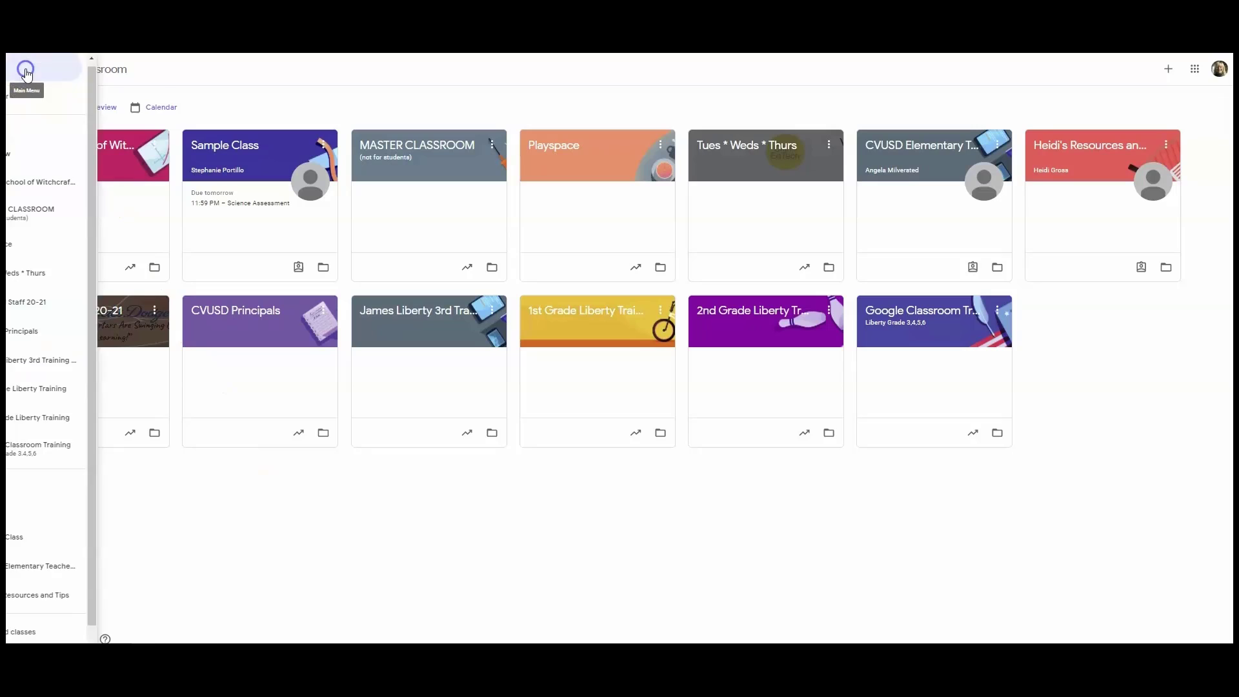
pyautogui.click(26, 69)
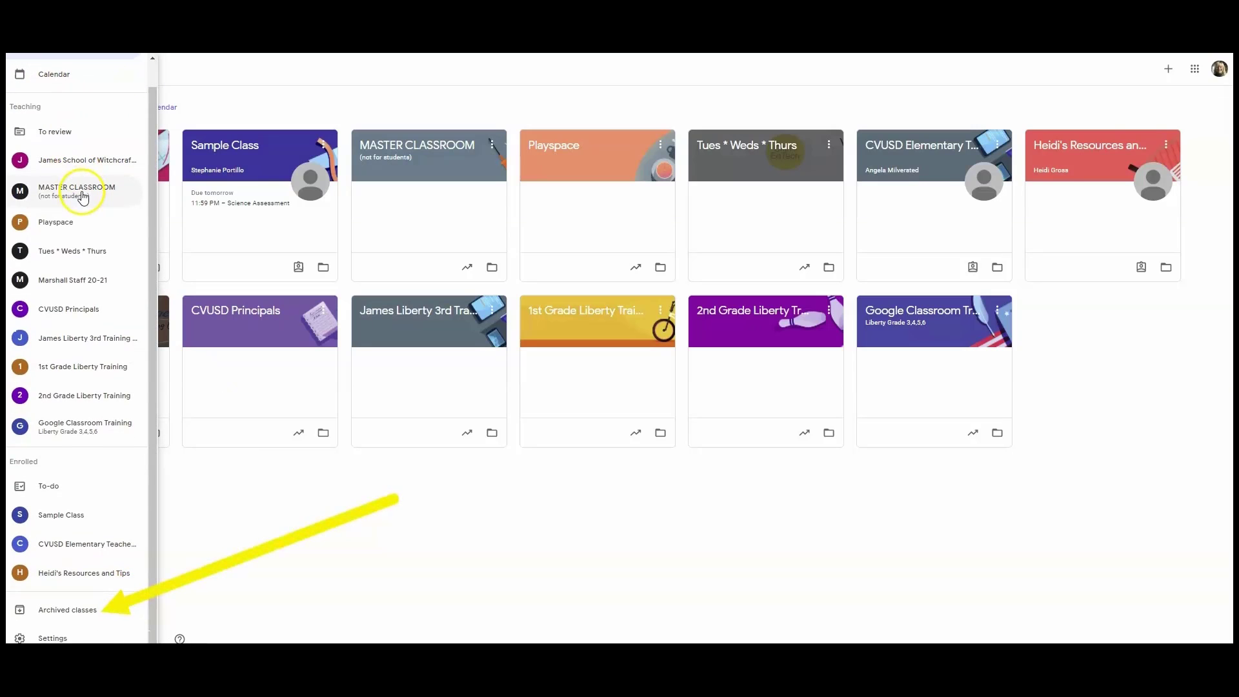
pyautogui.moveTo(89, 615)
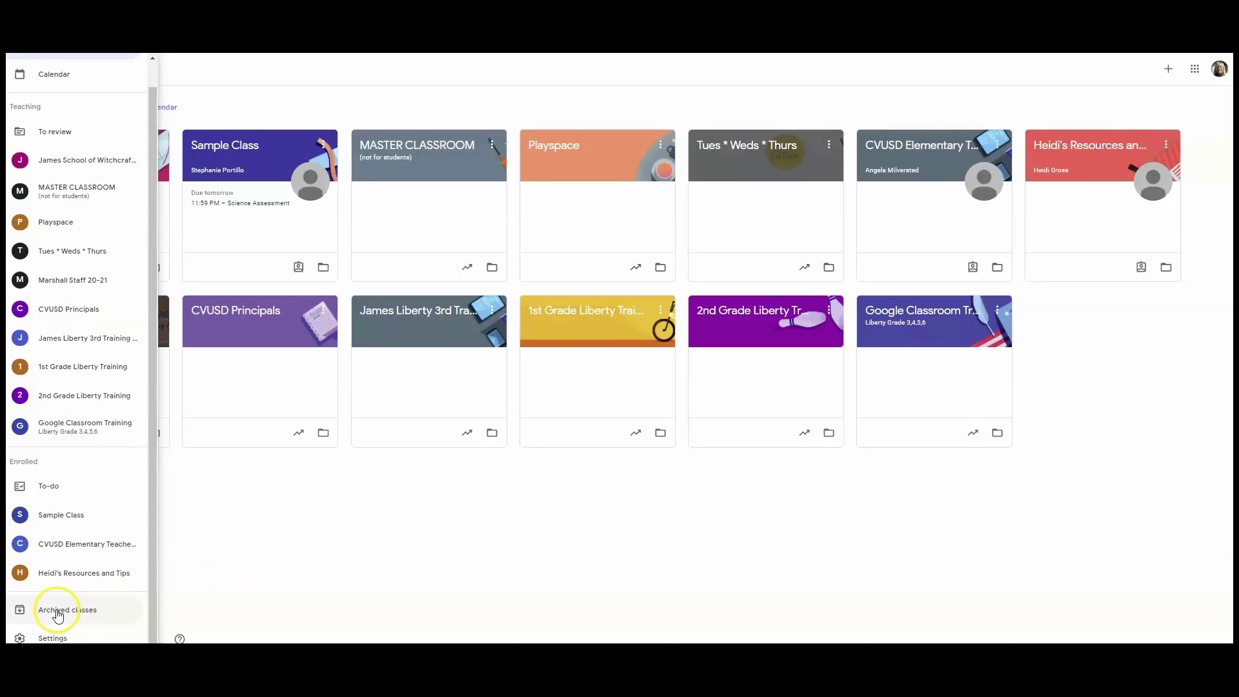
# - Go to the Archived classes page, where James P1 Tri 1 Biology is listed first
pyautogui.click(67, 609)
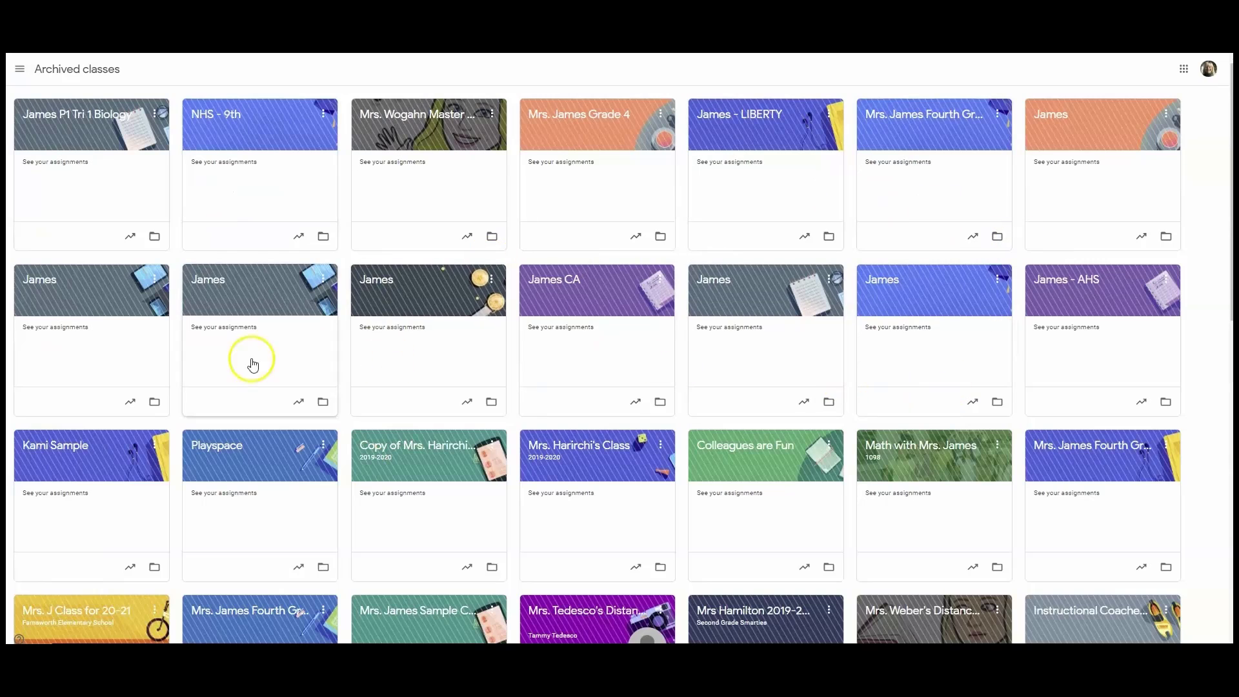
pyautogui.moveTo(970, 510)
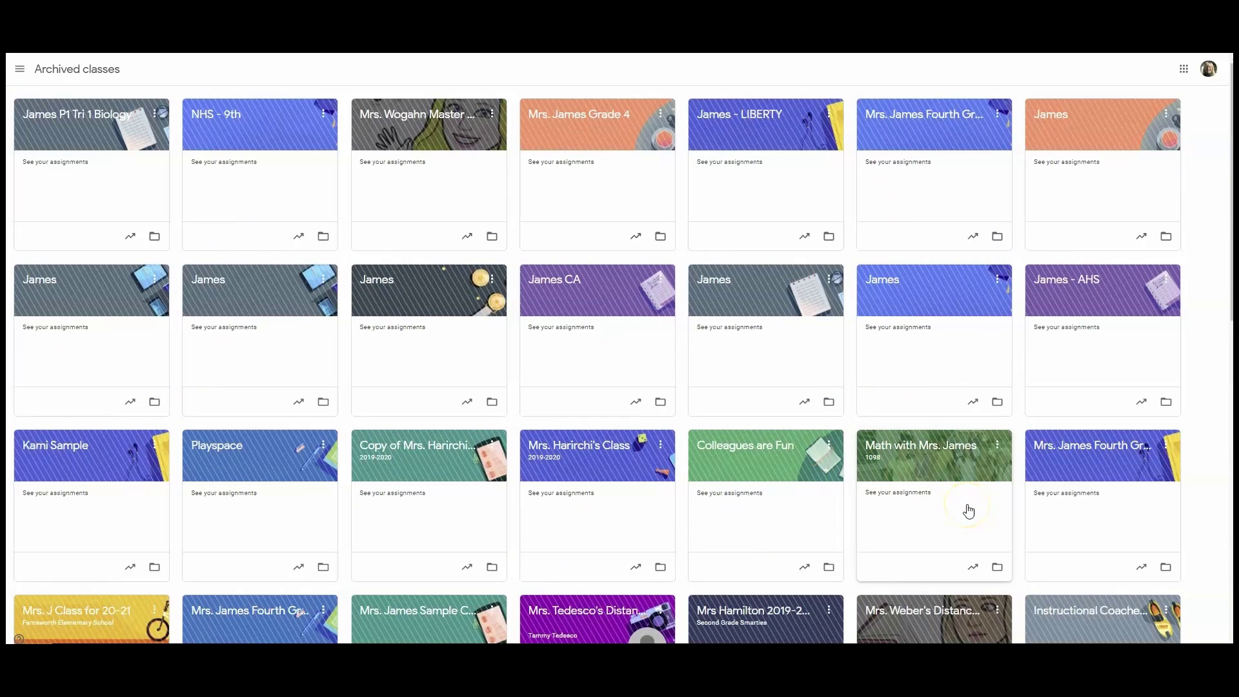
pyautogui.moveTo(411, 103)
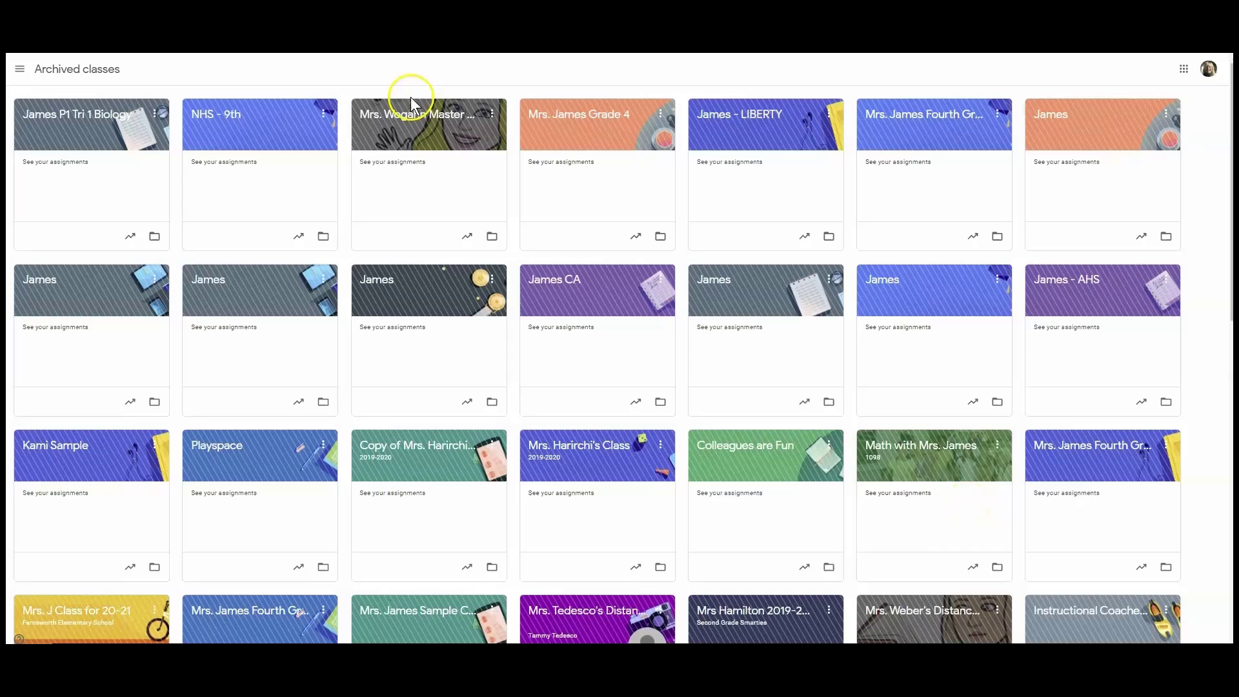
pyautogui.moveTo(1089, 610)
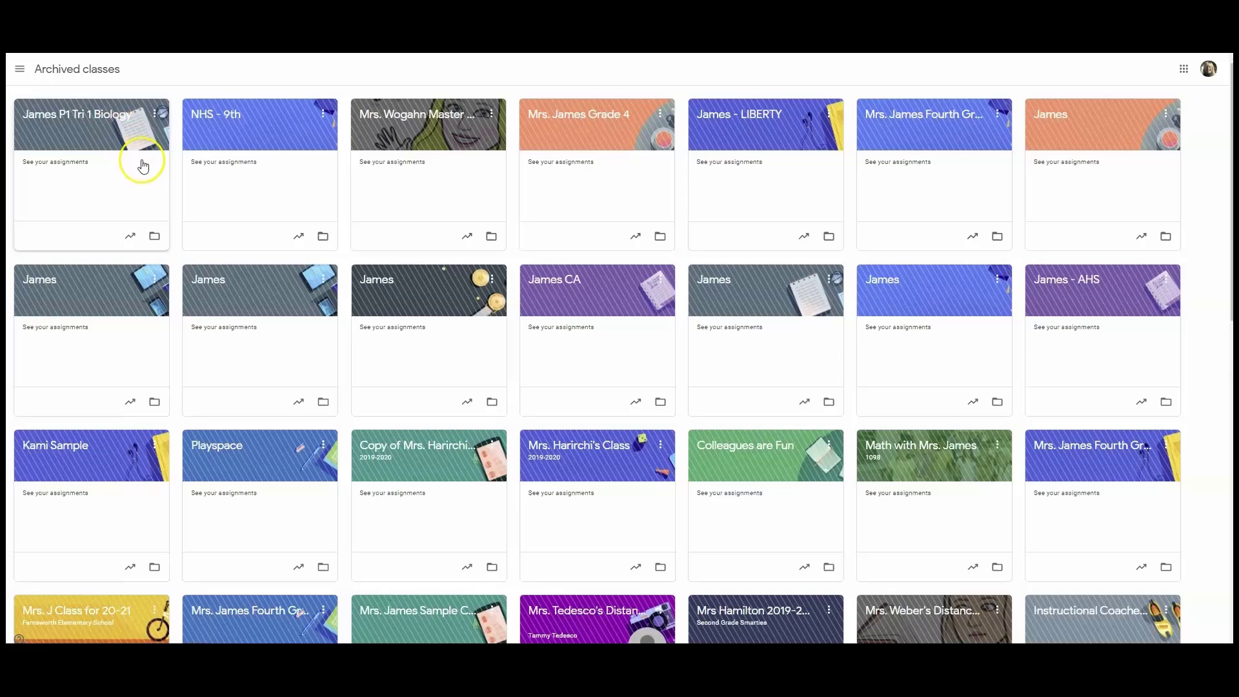
pyautogui.moveTo(158, 114)
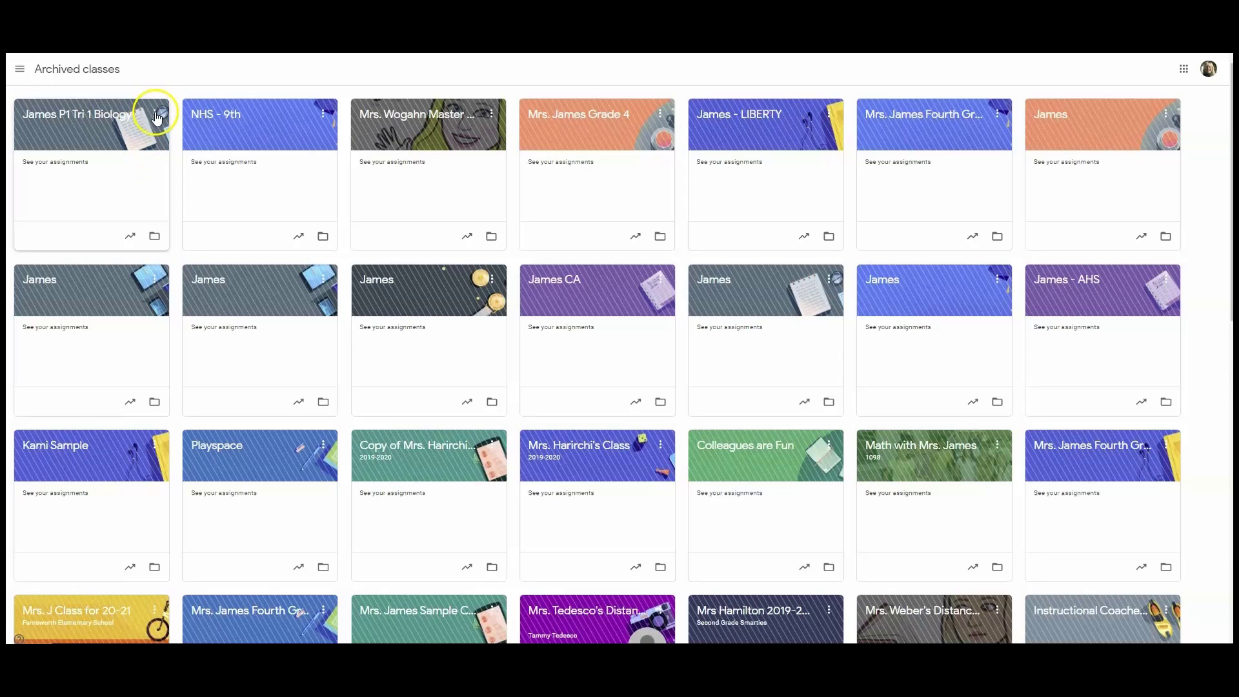
# - Show the Move, Copy, Restore and Delete options for the James P1 Tri 1 Biology card
pyautogui.click(155, 113)
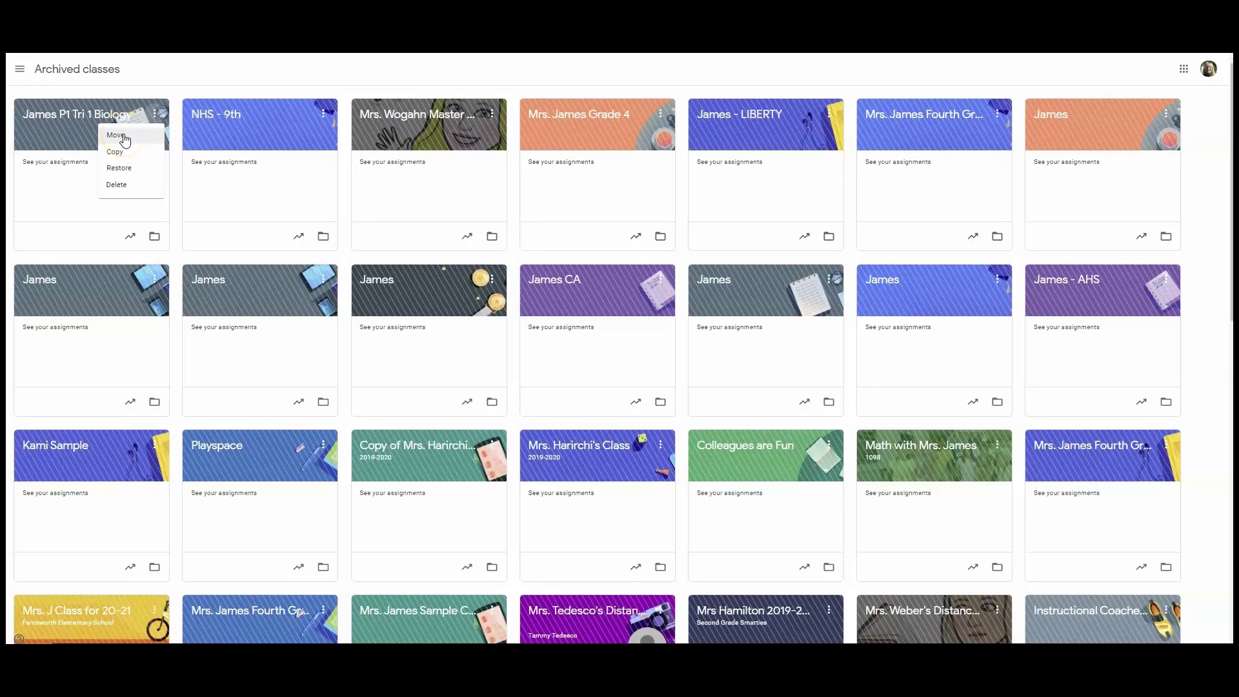
pyautogui.moveTo(123, 171)
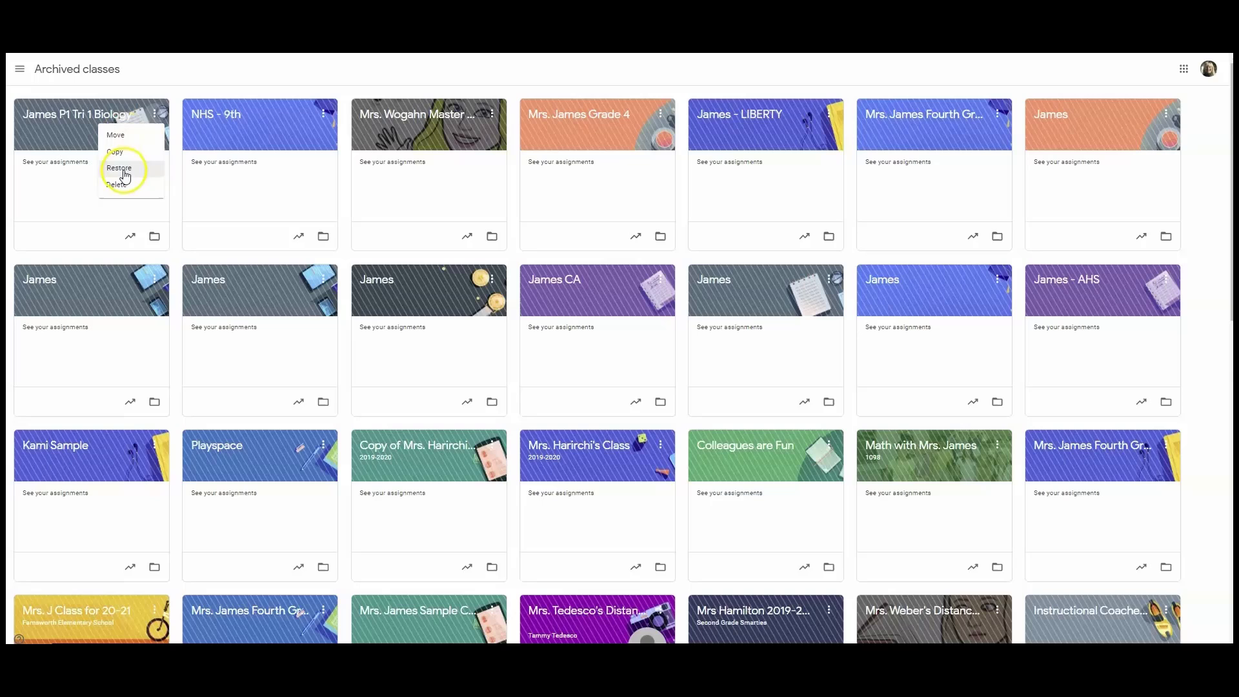
pyautogui.moveTo(119, 152)
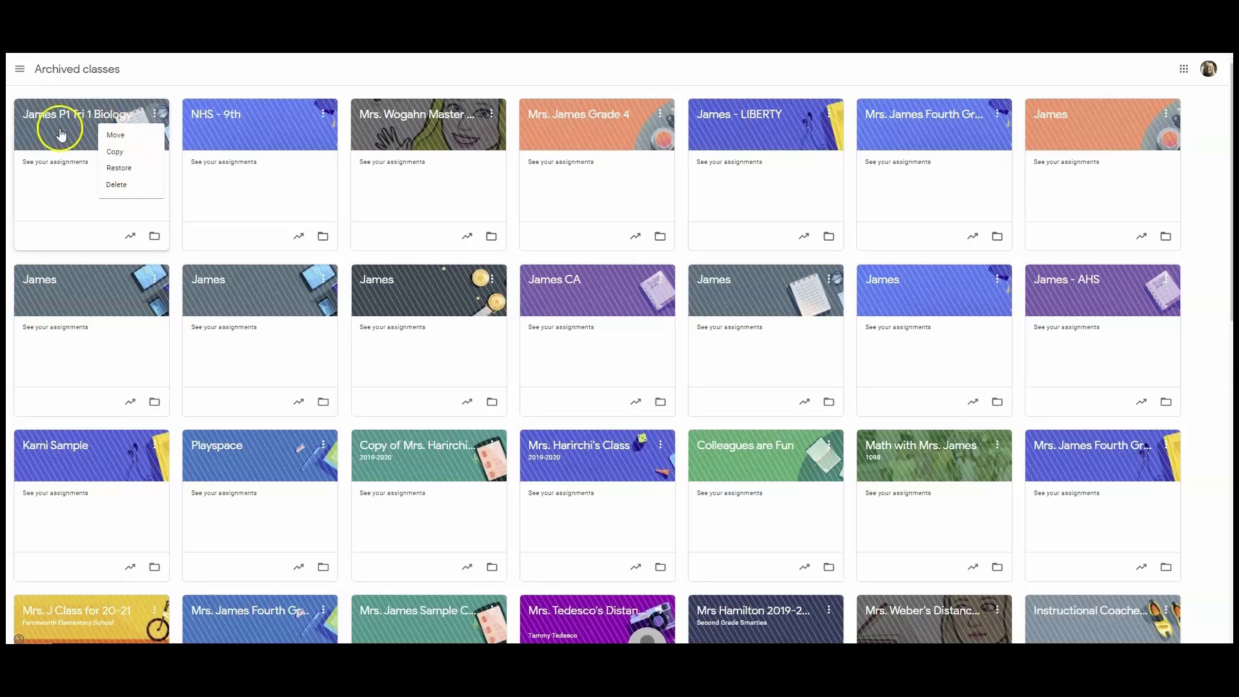
pyautogui.moveTo(78, 238)
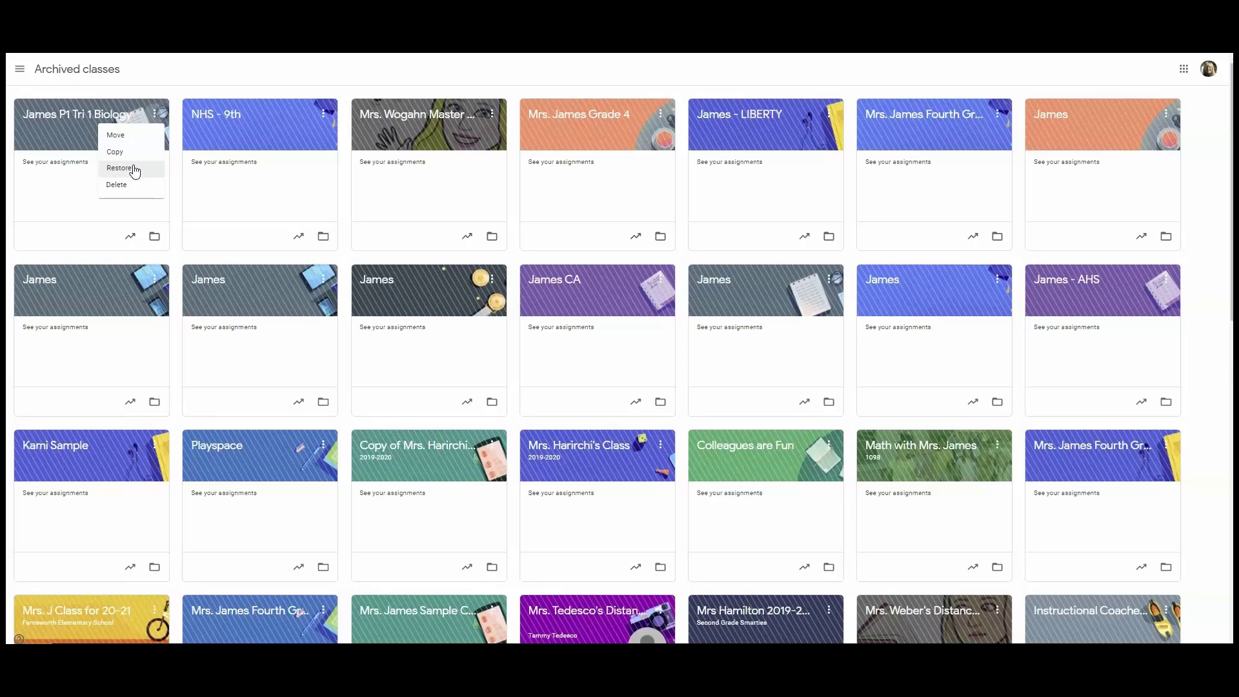
pyautogui.moveTo(129, 168)
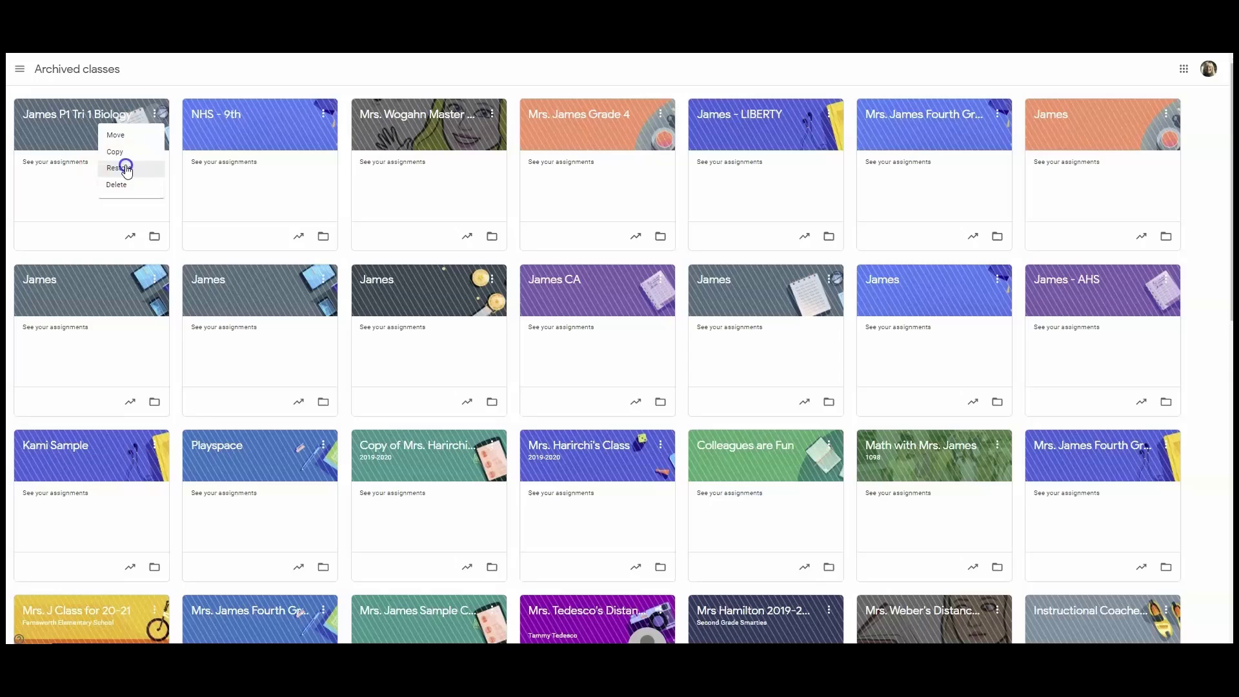
# - Restore and confirm James P1 Tri 1 Biology, then return to the Classes dashboard
pyautogui.click(116, 168)
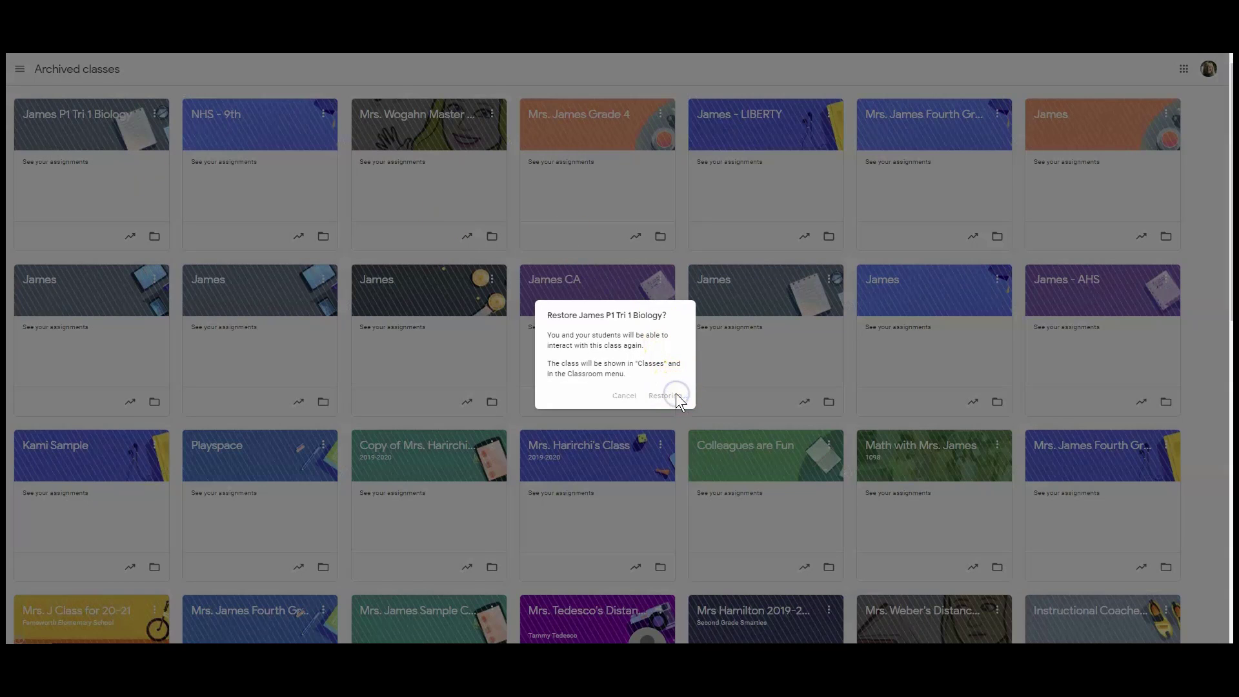
pyautogui.click(659, 395)
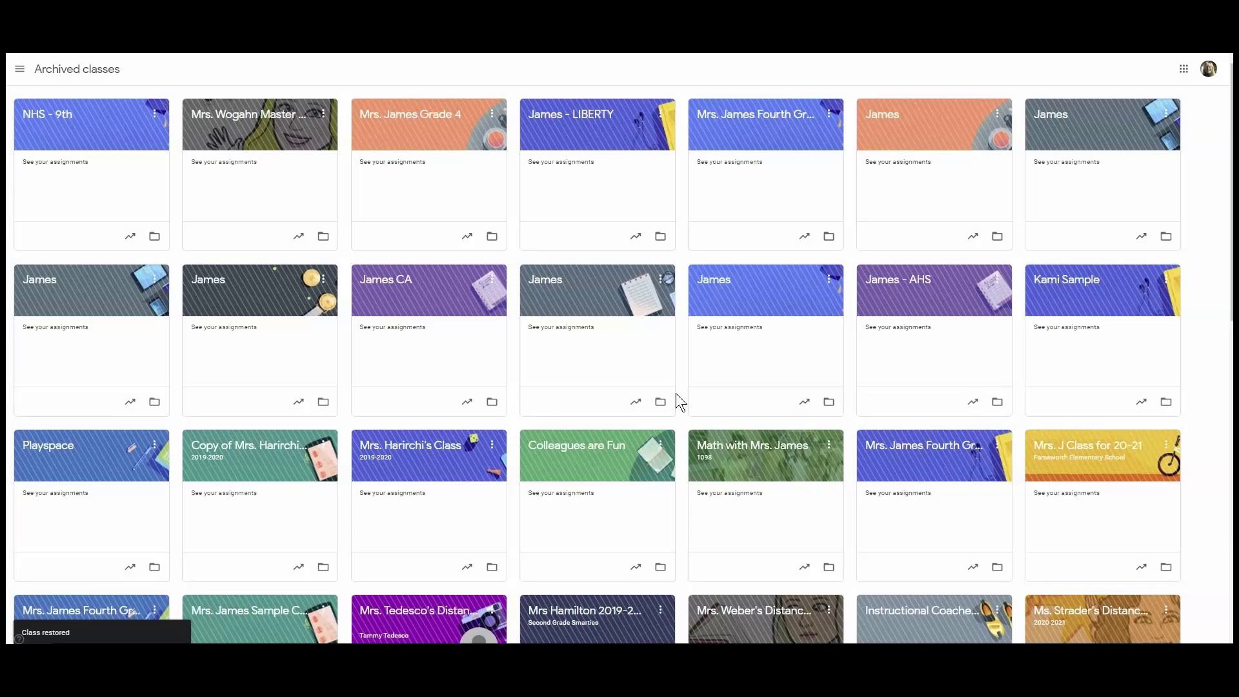
pyautogui.moveTo(19, 69)
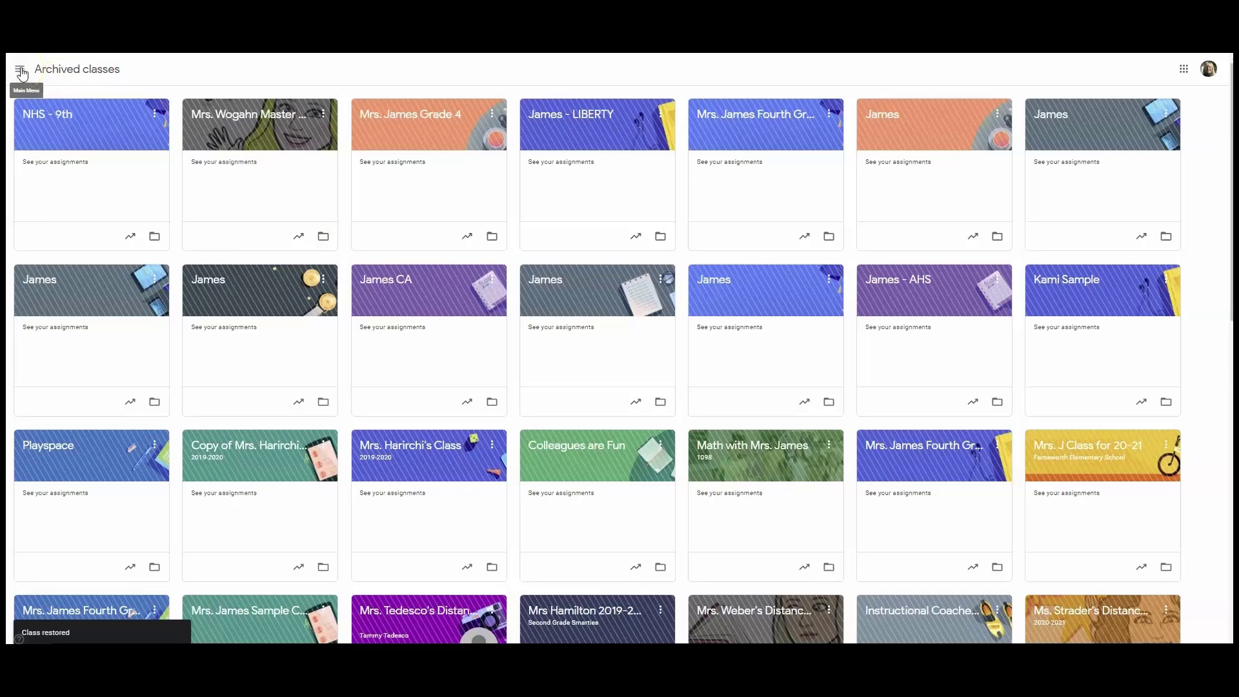
pyautogui.click(21, 69)
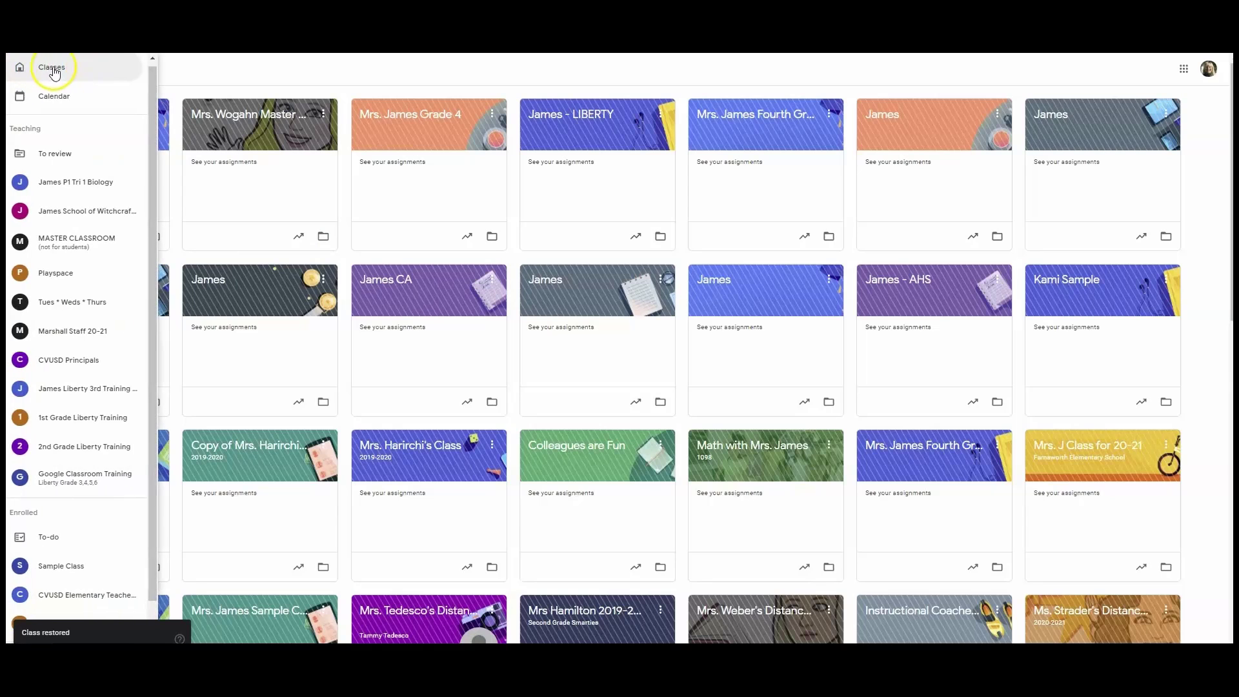
pyautogui.click(19, 69)
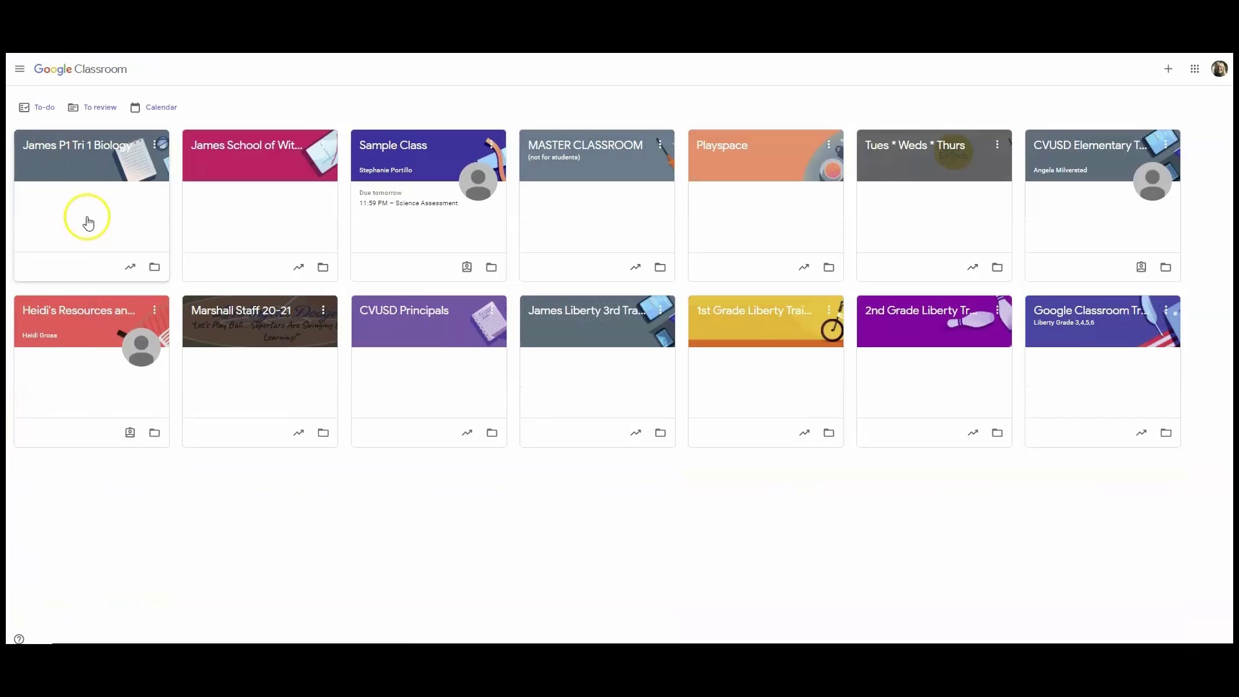
pyautogui.moveTo(116, 211)
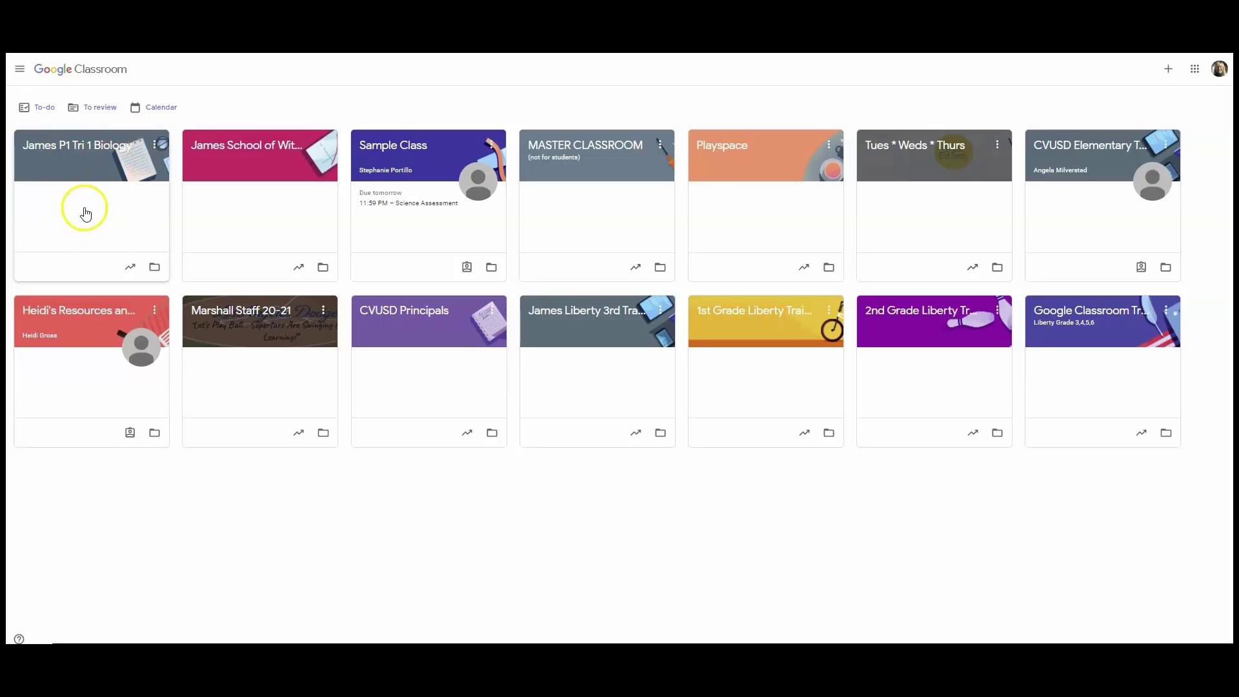
pyautogui.moveTo(101, 194)
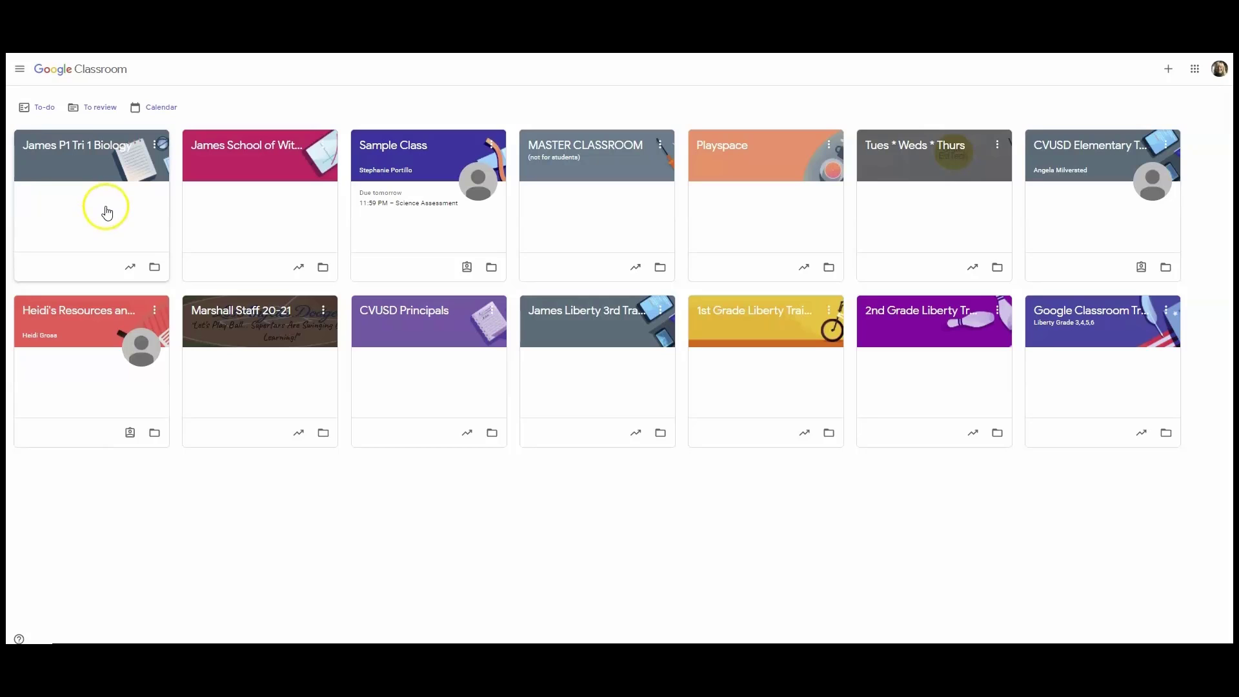
pyautogui.moveTo(72, 233)
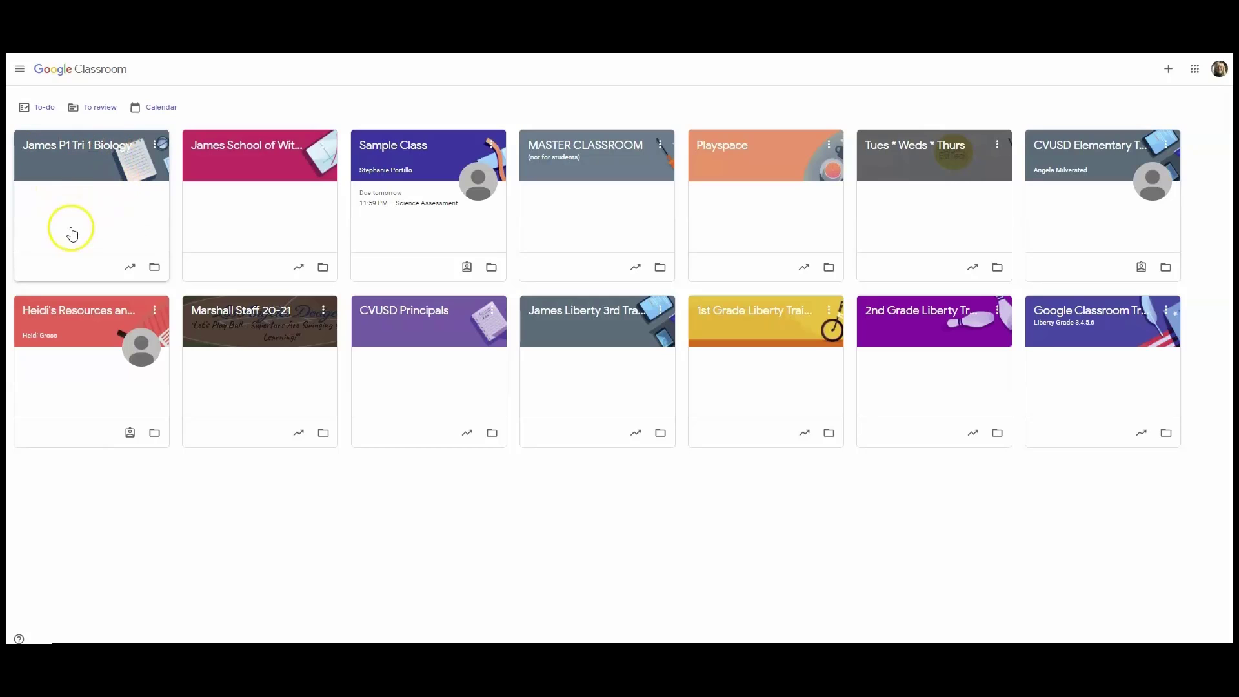
pyautogui.moveTo(91, 211)
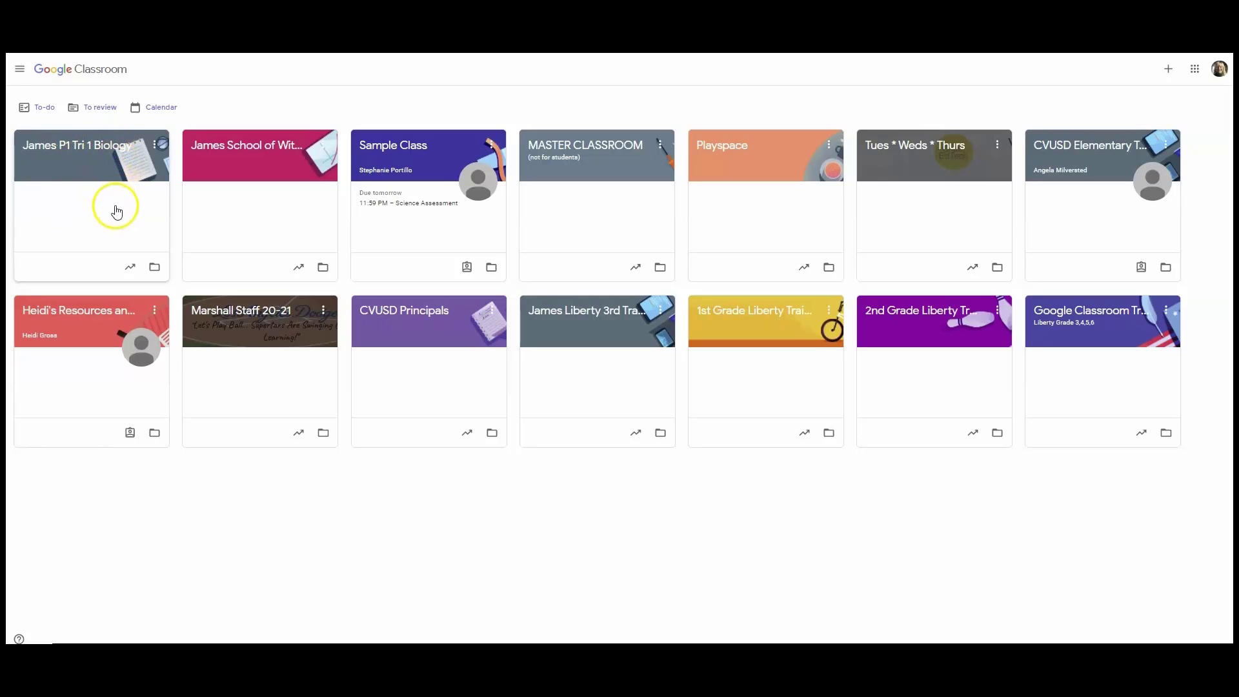
pyautogui.moveTo(117, 228)
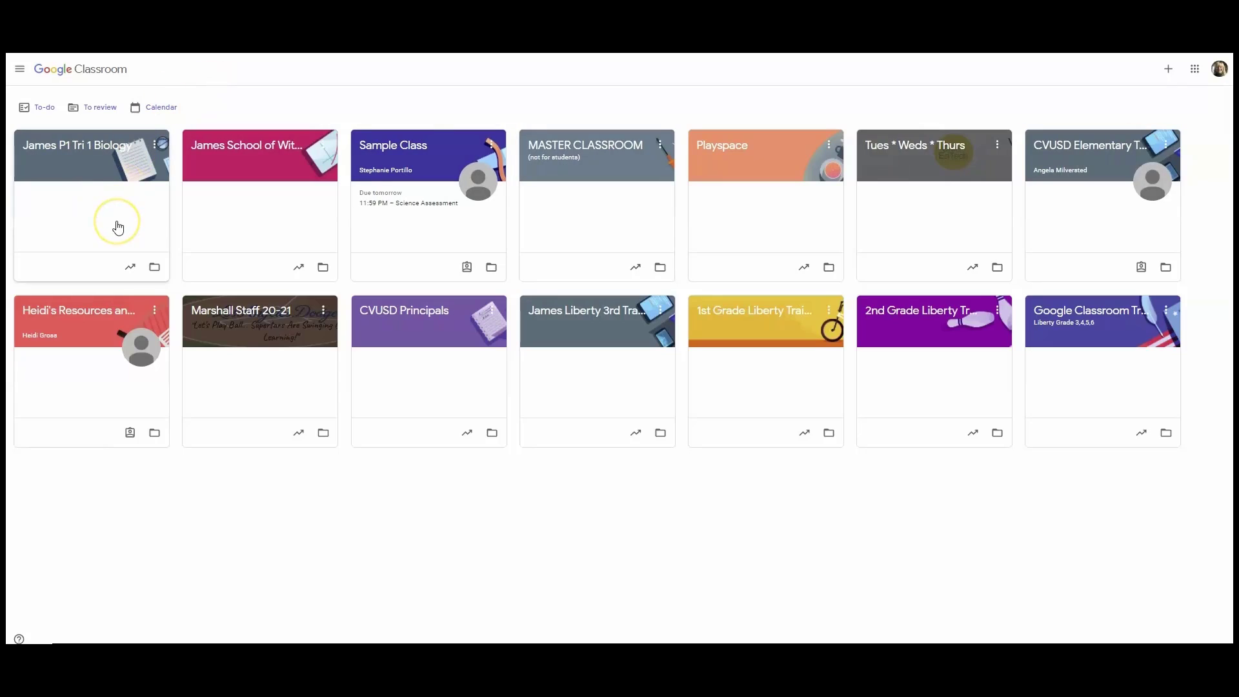